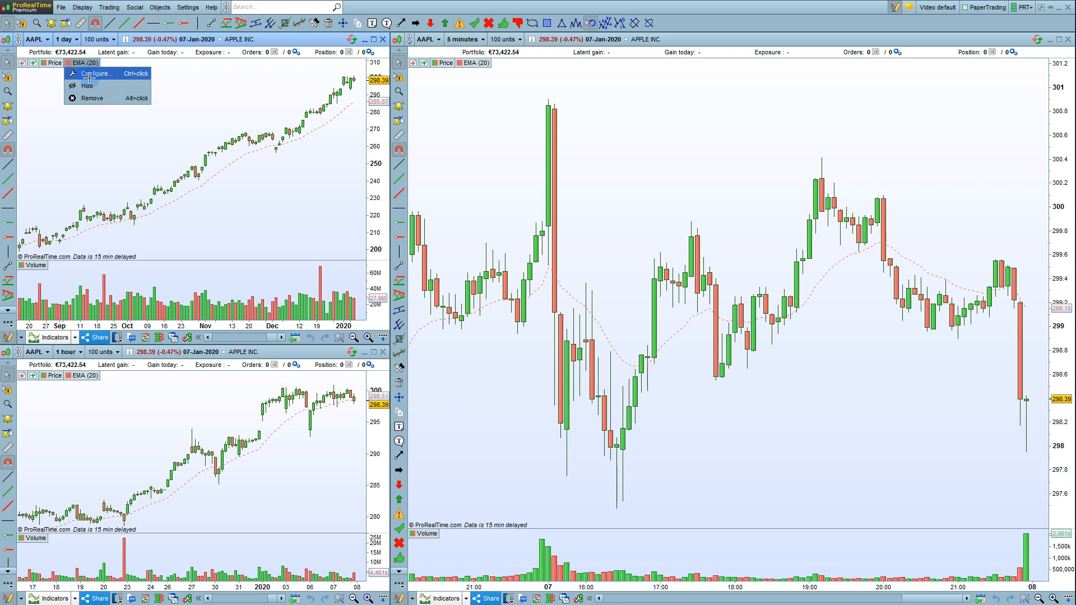
# Step: Reopen the EMA (20) settings from the line's right-click menu on the daily AAPL chart
pyautogui.click(94, 73)
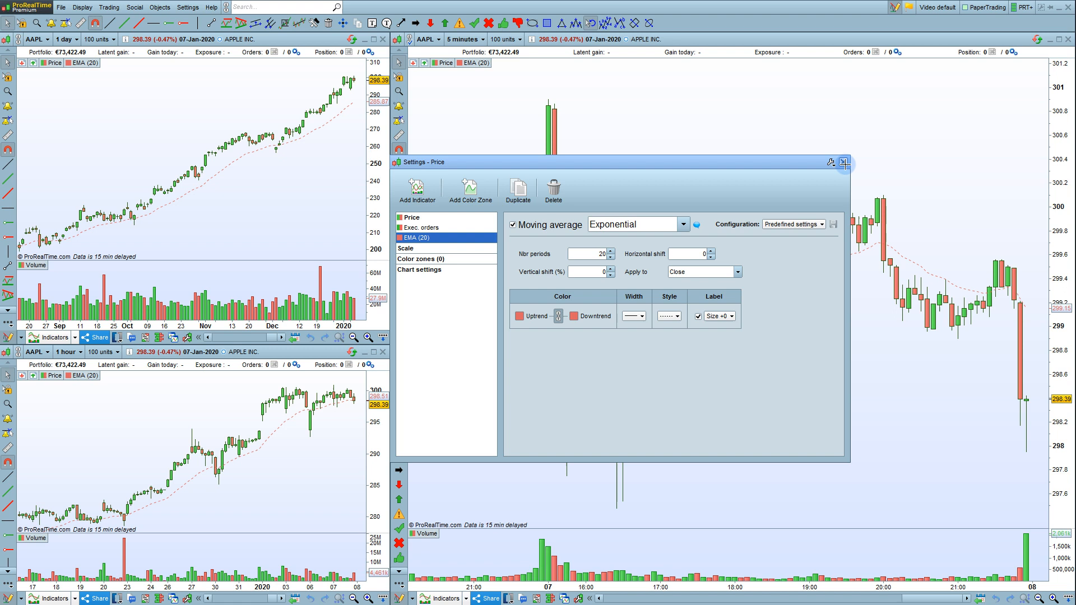
pyautogui.click(844, 164)
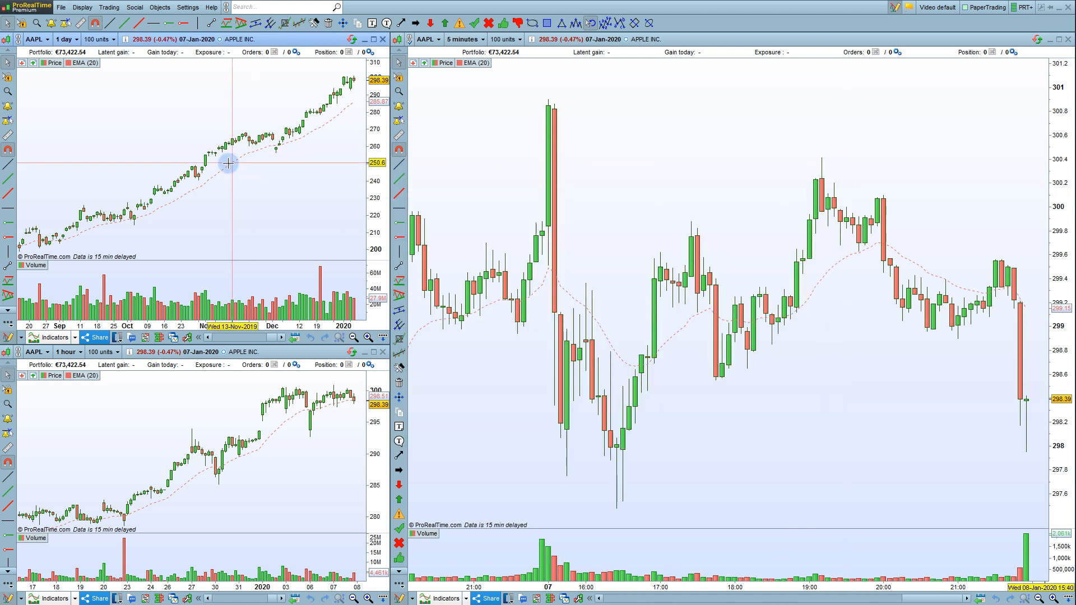
pyautogui.rightClick(225, 165)
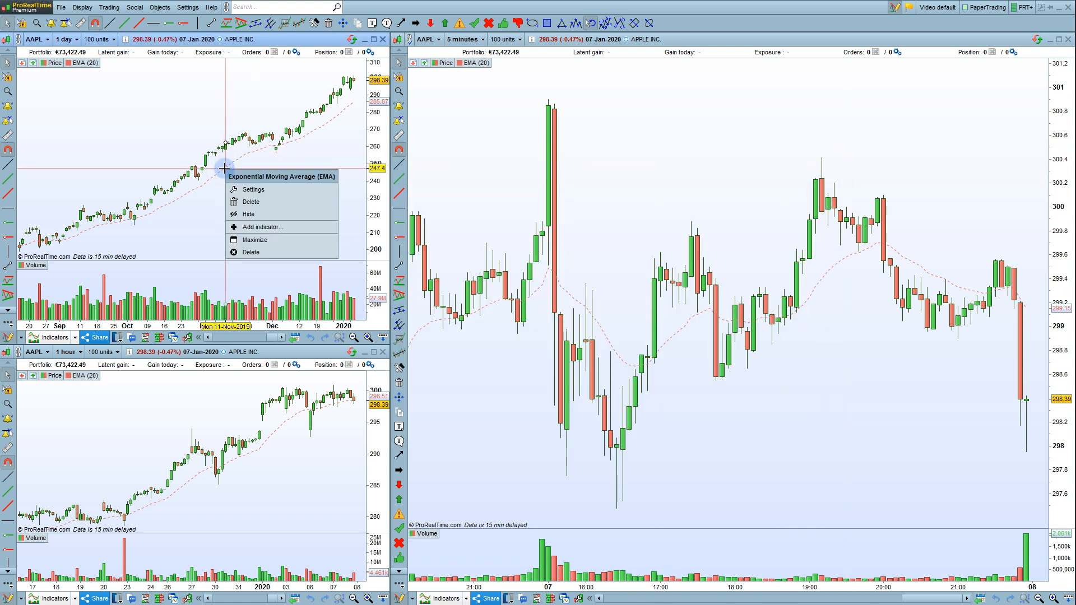
pyautogui.moveTo(272, 190)
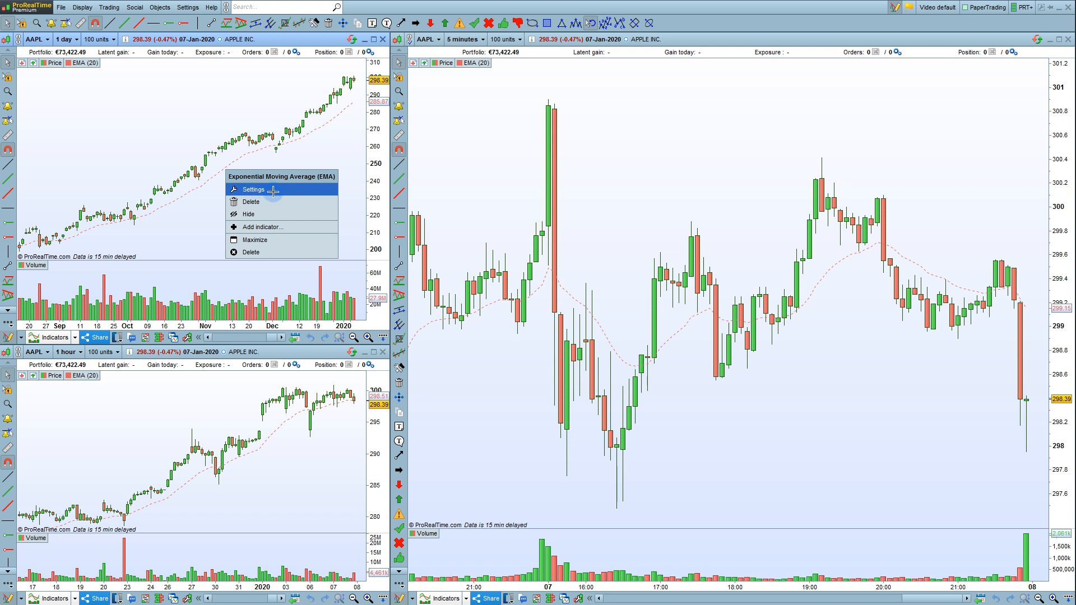
pyautogui.click(253, 189)
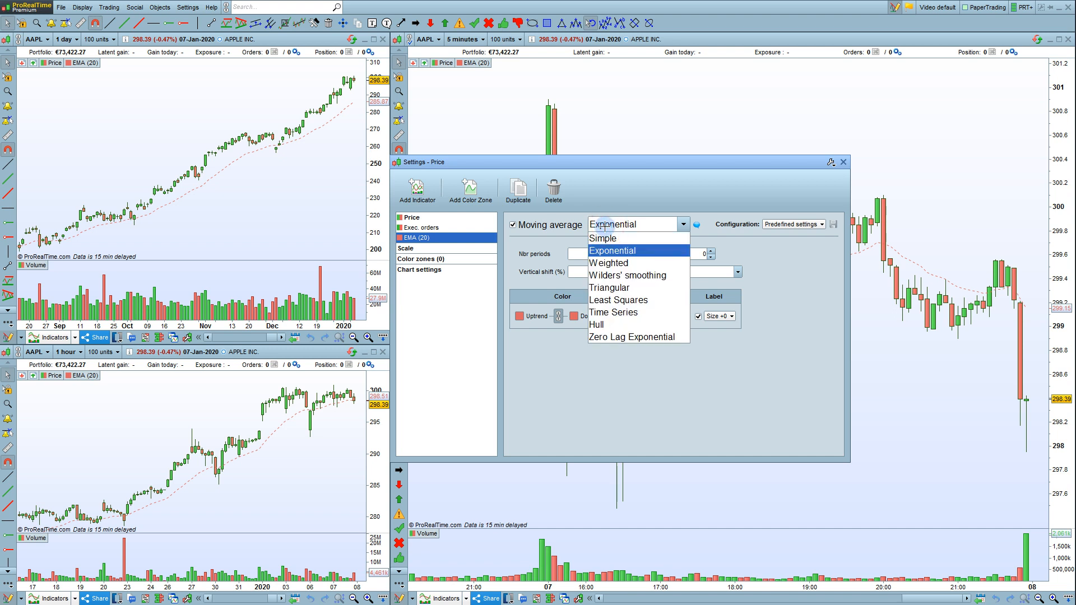
# Step: Try the Simple type, then set the moving average back to Exponential
pyautogui.click(603, 237)
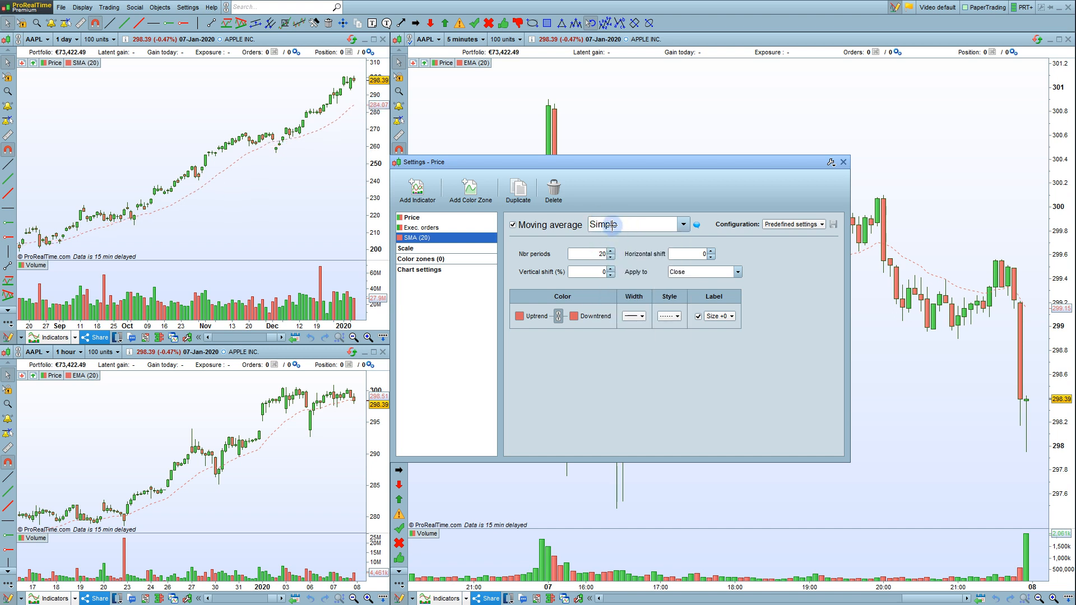
pyautogui.click(682, 224)
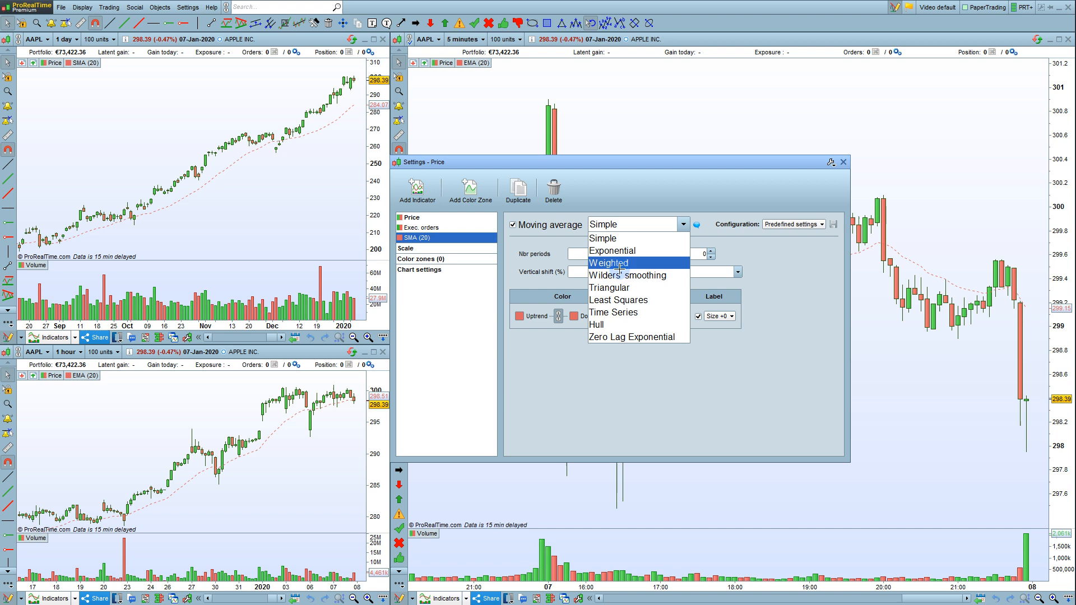
pyautogui.moveTo(612, 250)
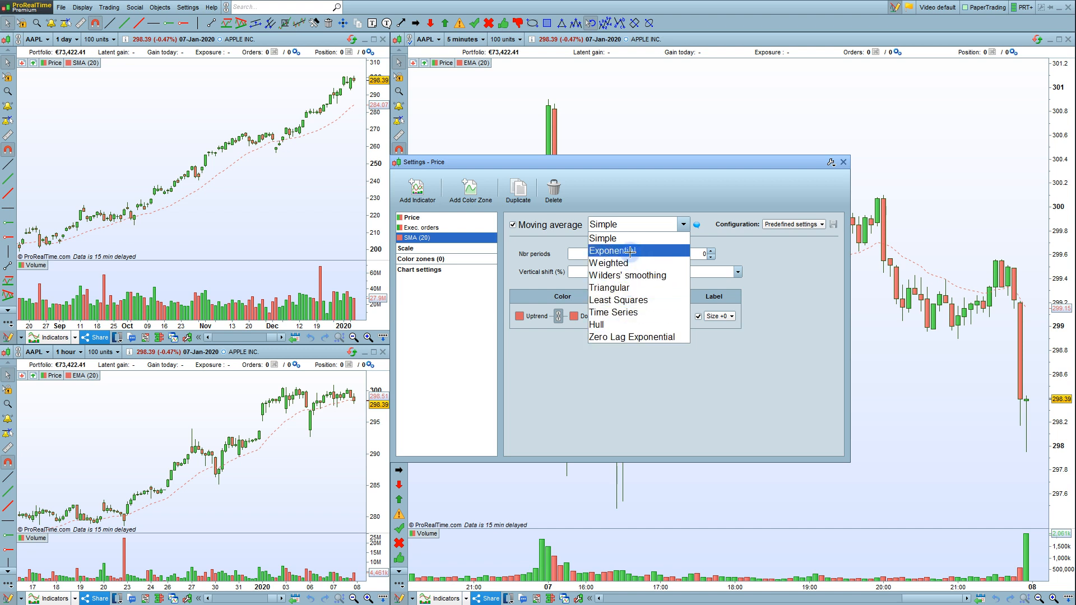
pyautogui.click(612, 250)
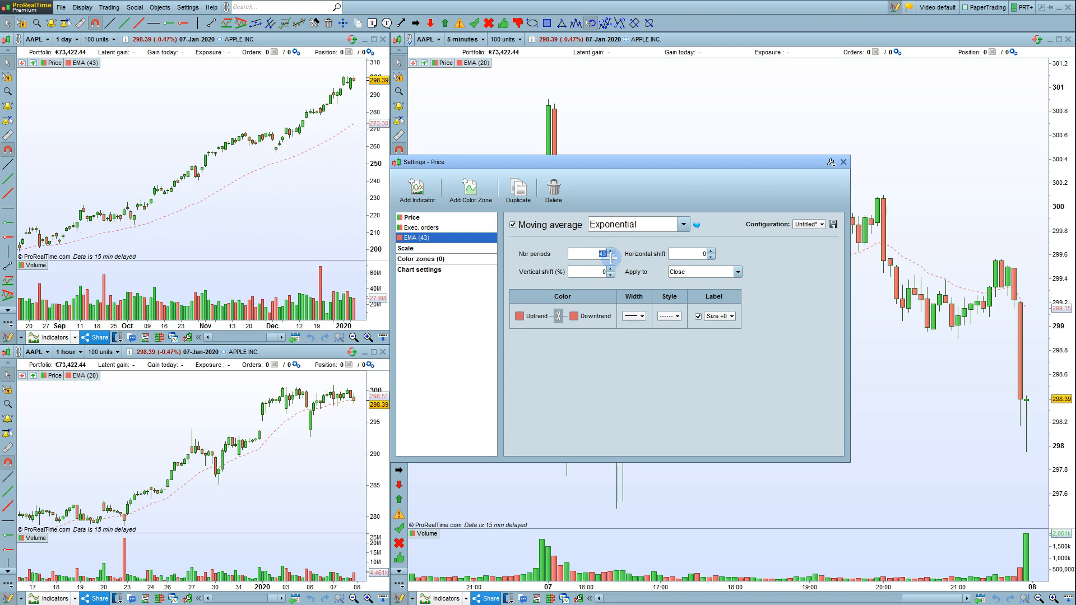
# Step: Lower the EMA period to 15 and keep it applied to Close
pyautogui.click(610, 256)
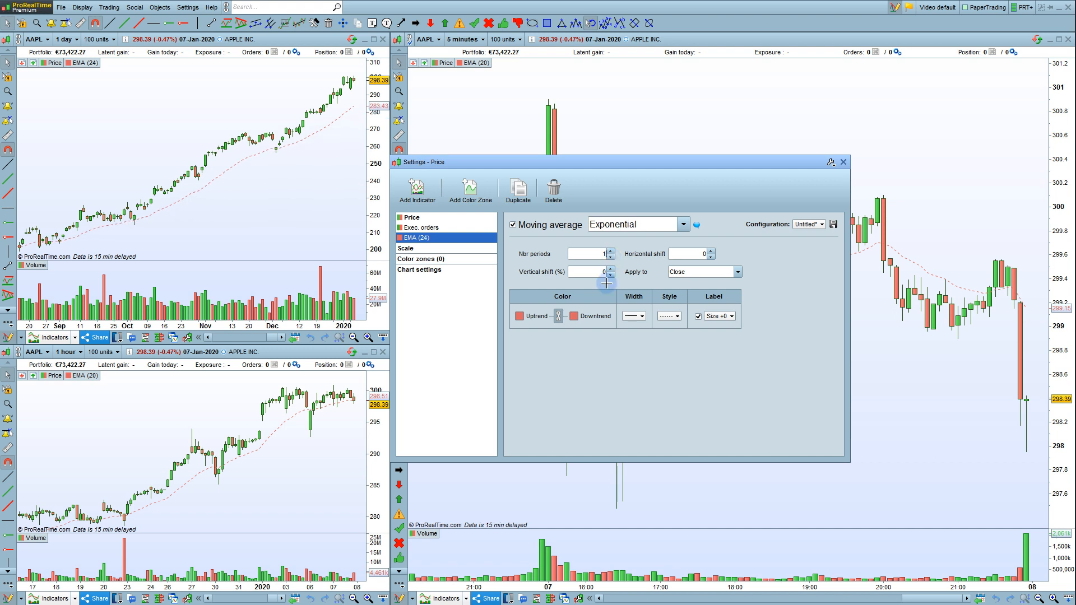
pyautogui.click(610, 256)
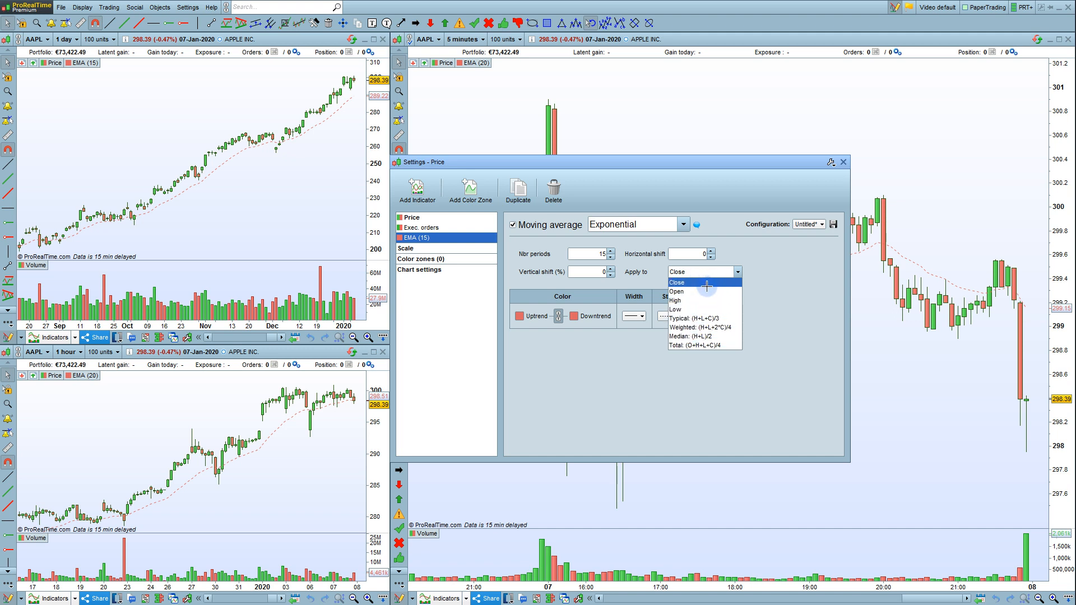
pyautogui.click(703, 282)
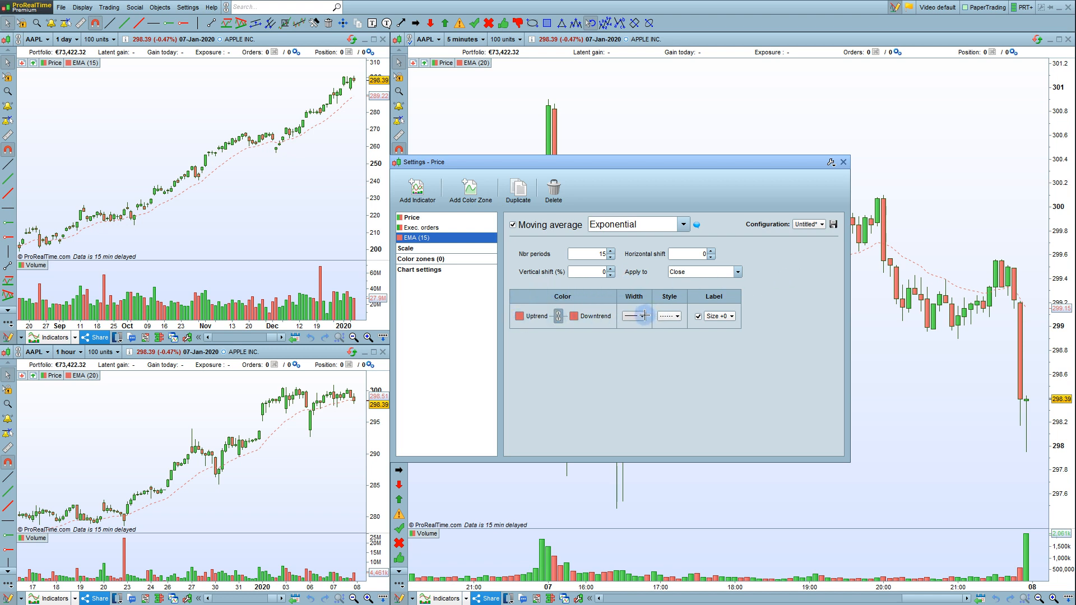
# Step: Give the EMA (15) a thicker width and a Full line style
pyautogui.click(641, 316)
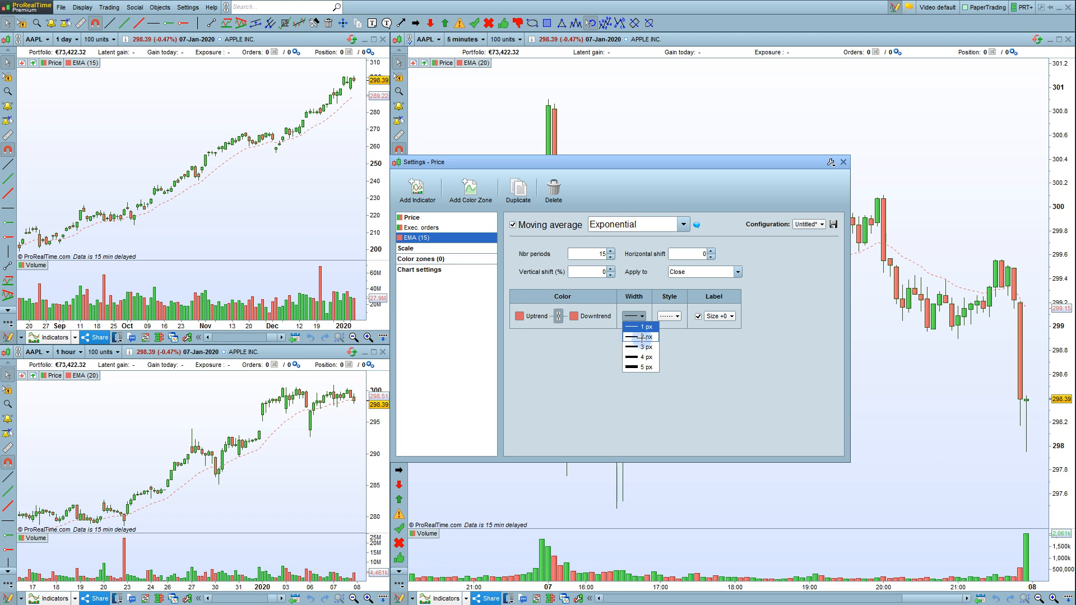
pyautogui.click(638, 327)
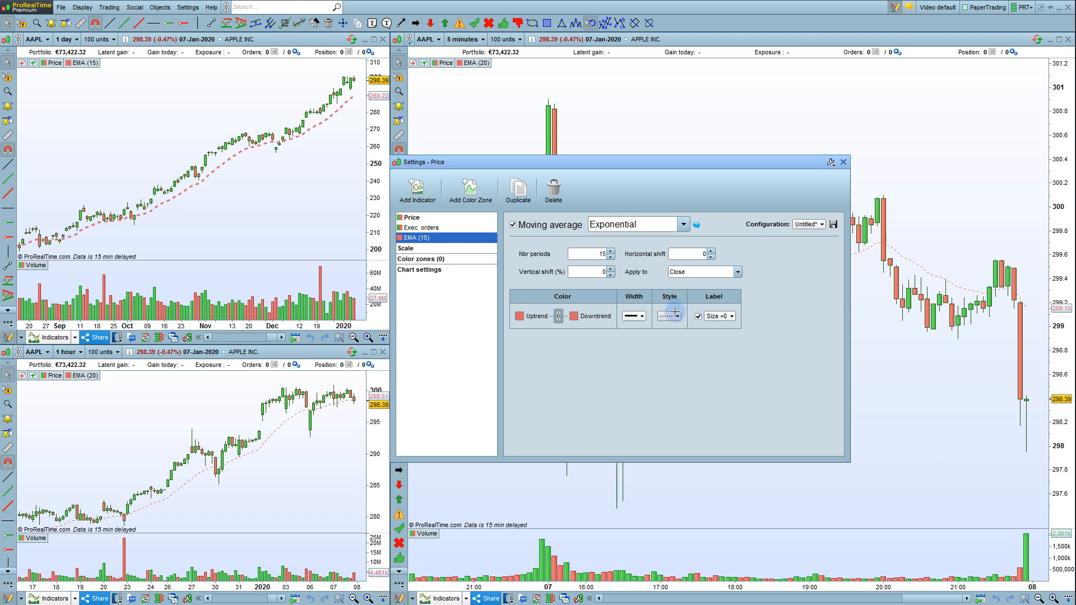
pyautogui.click(679, 316)
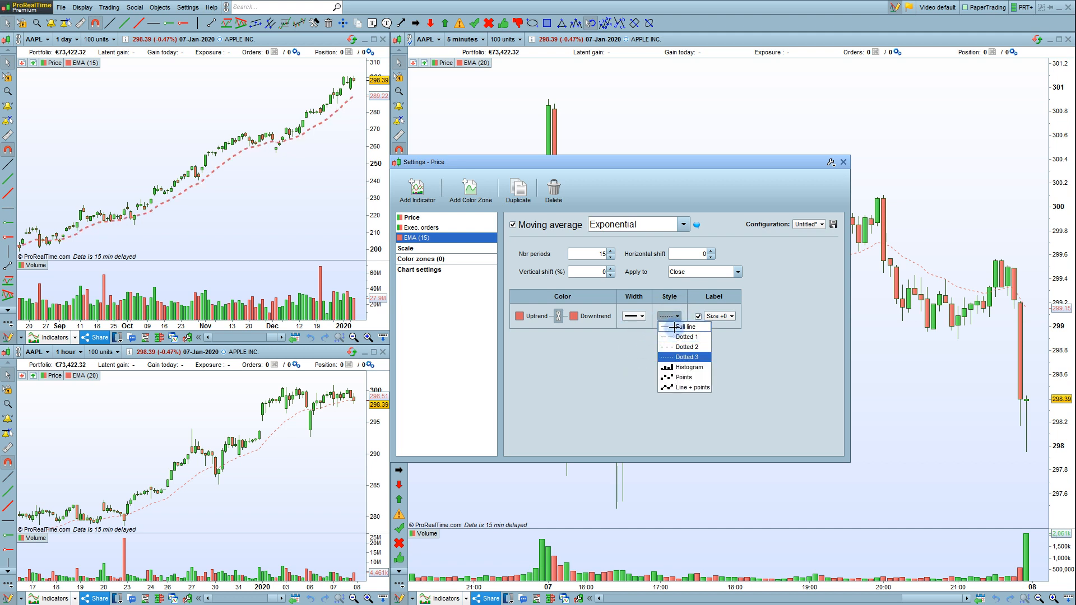
pyautogui.click(682, 326)
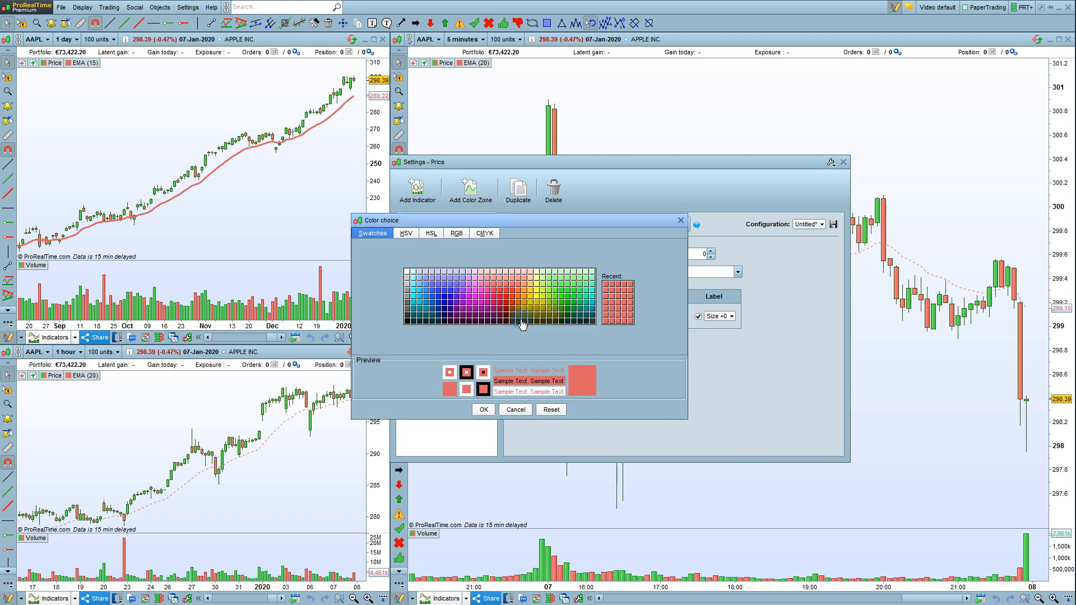
# Step: Pick green as the EMA colour and confirm it
pyautogui.click(521, 322)
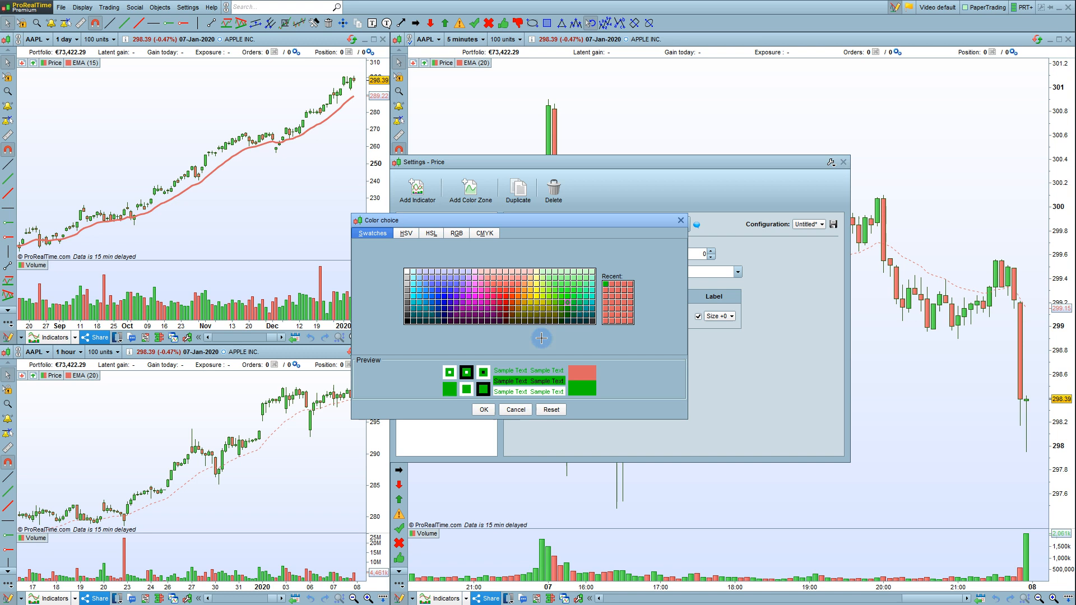
pyautogui.click(483, 409)
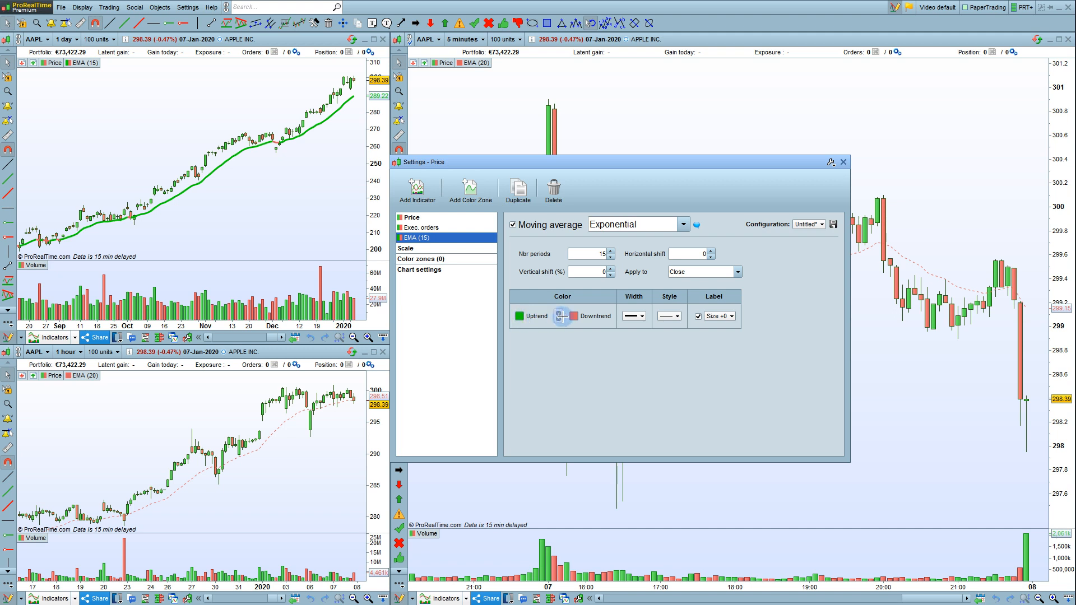
pyautogui.click(729, 316)
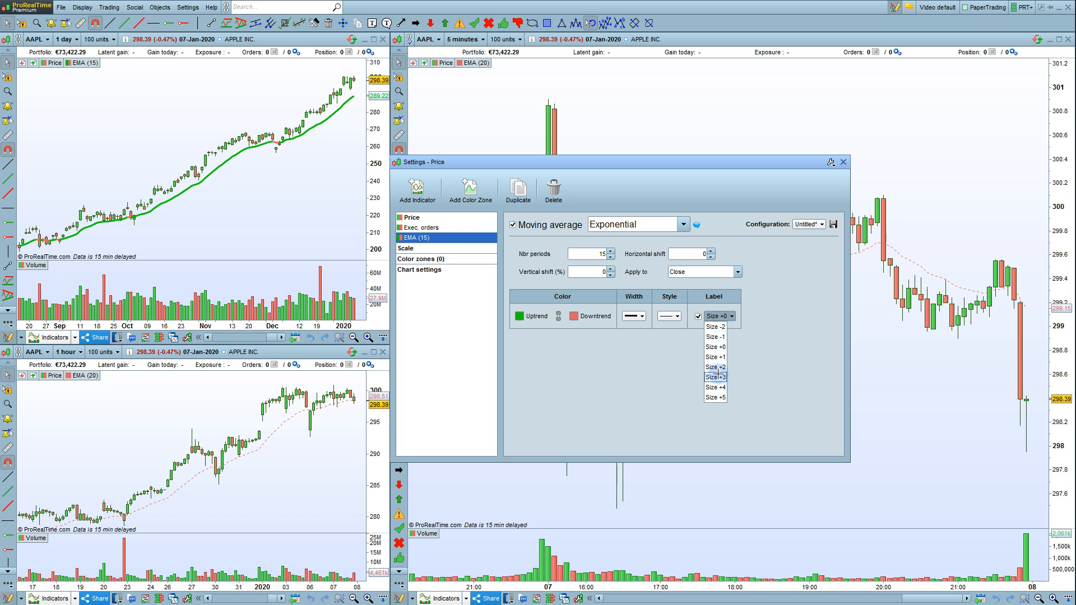
pyautogui.click(715, 397)
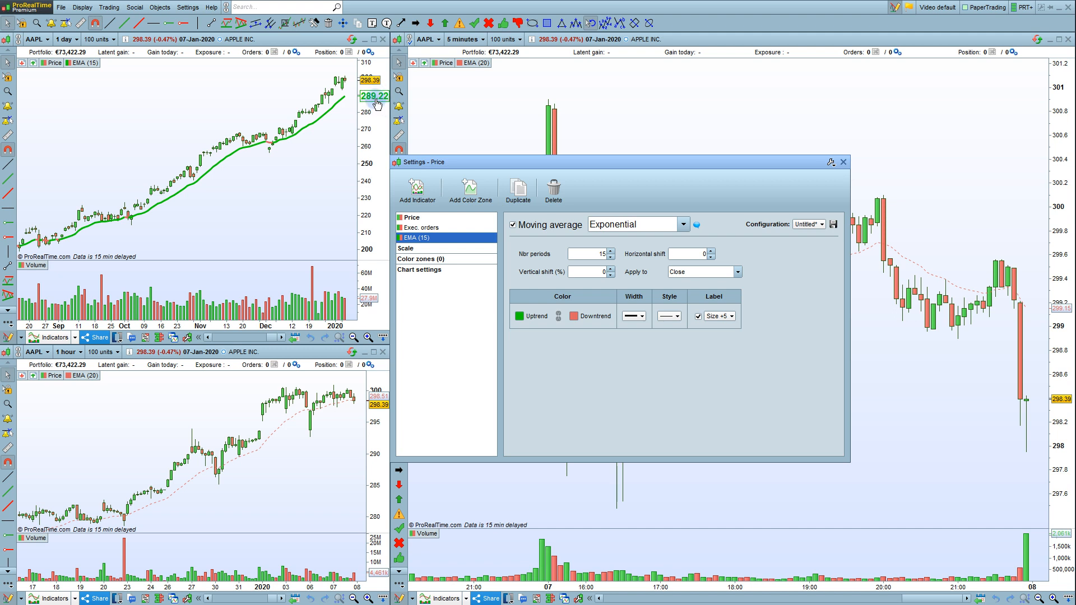
pyautogui.click(729, 316)
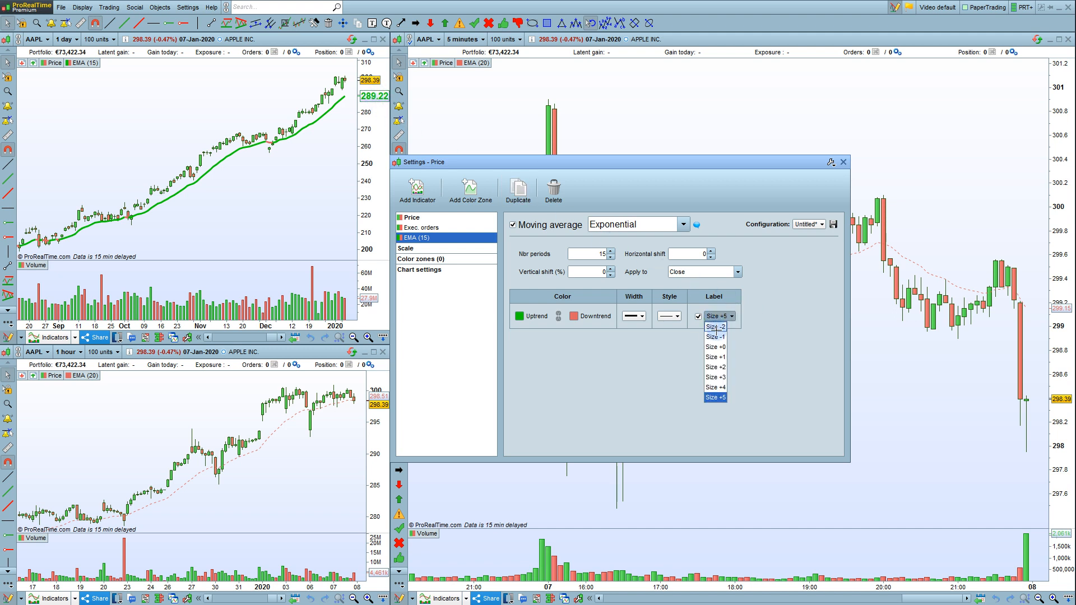
pyautogui.click(713, 326)
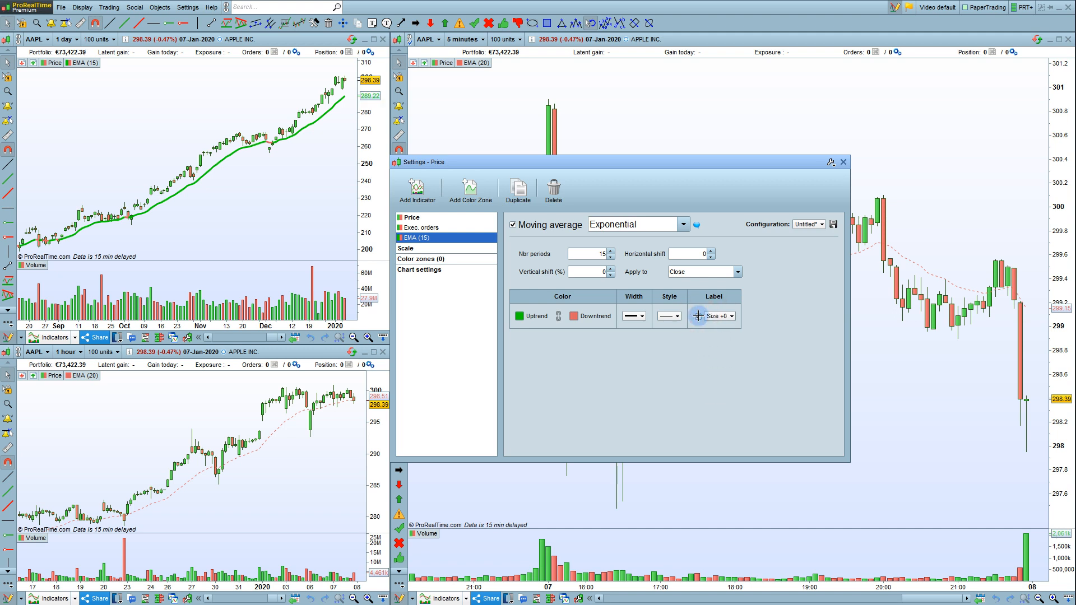
pyautogui.click(698, 316)
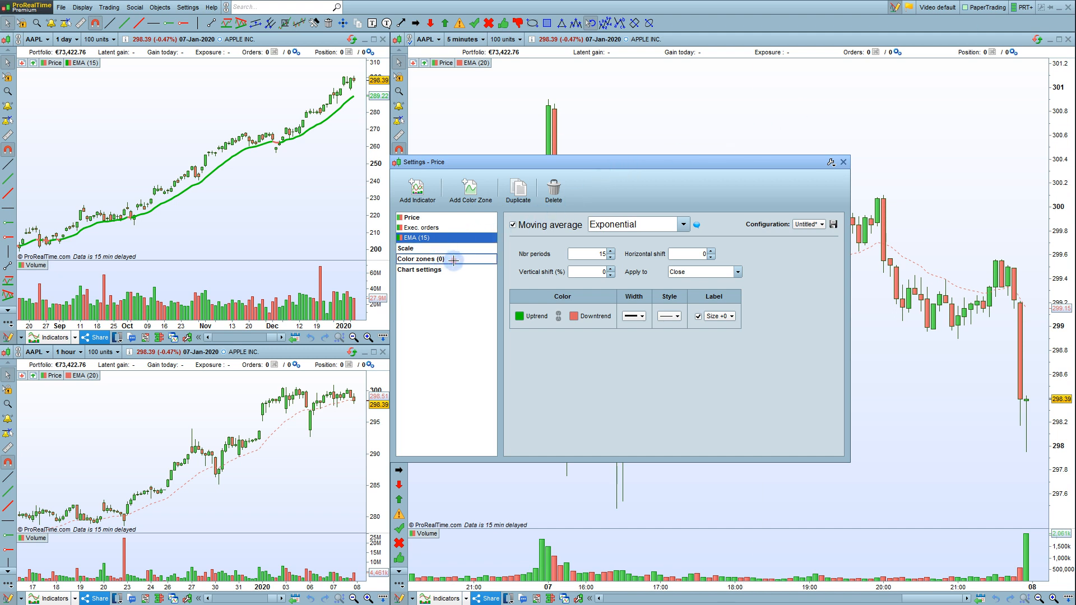
# Step: Add a Price/EMA color zone shaded green above and red below
pyautogui.click(420, 259)
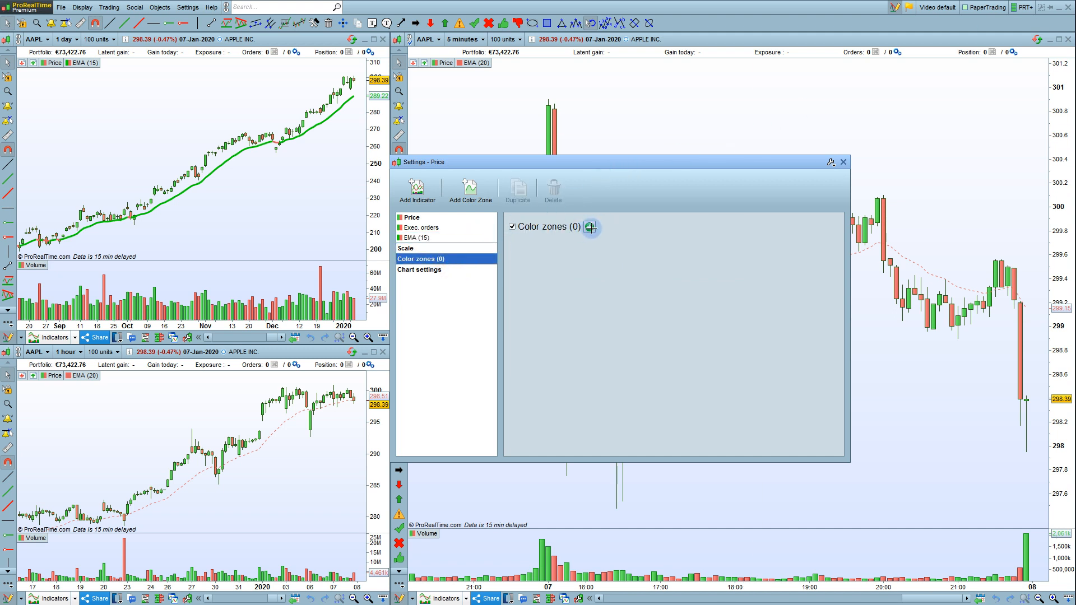
pyautogui.click(590, 226)
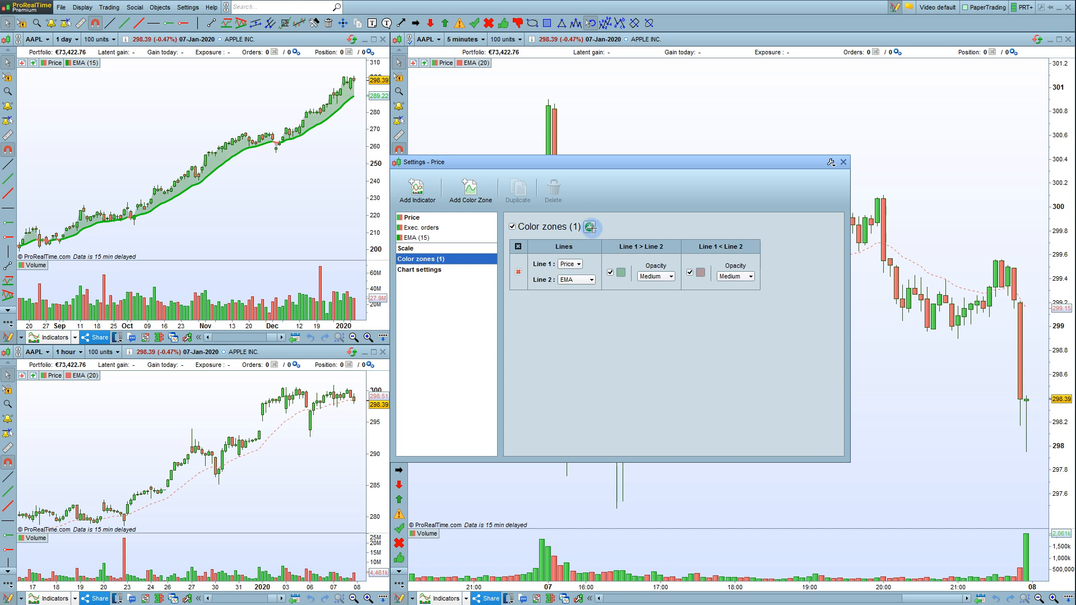
pyautogui.moveTo(153, 198)
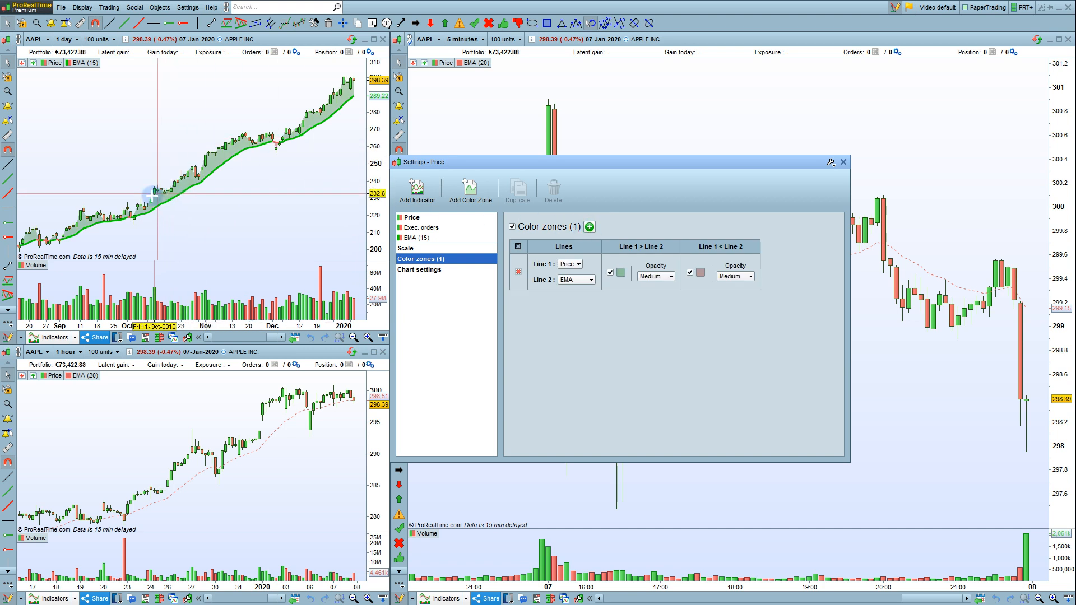
pyautogui.moveTo(233, 145)
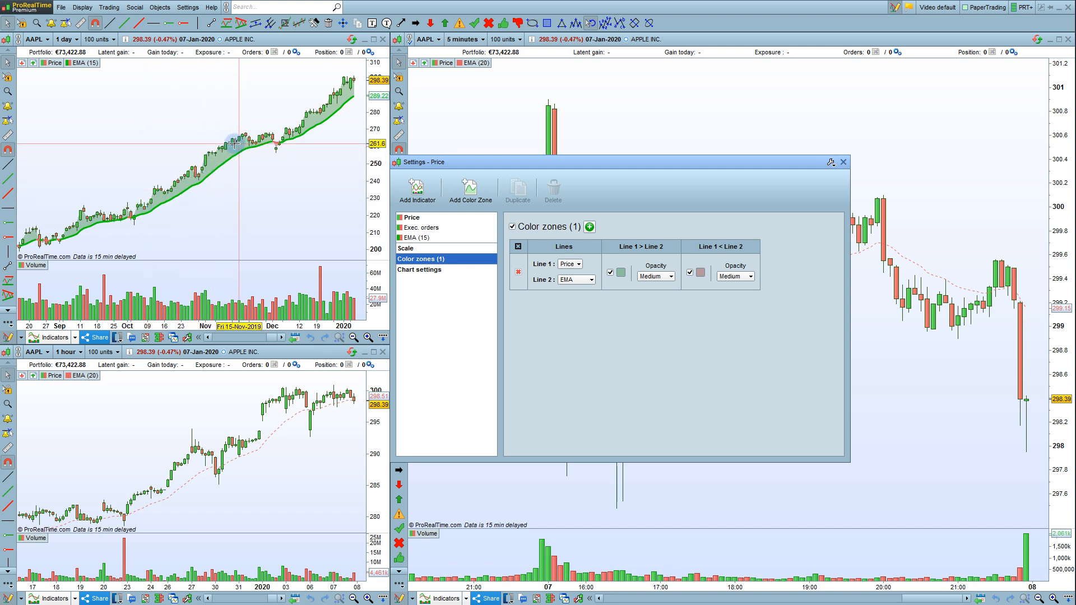
pyautogui.moveTo(184, 188)
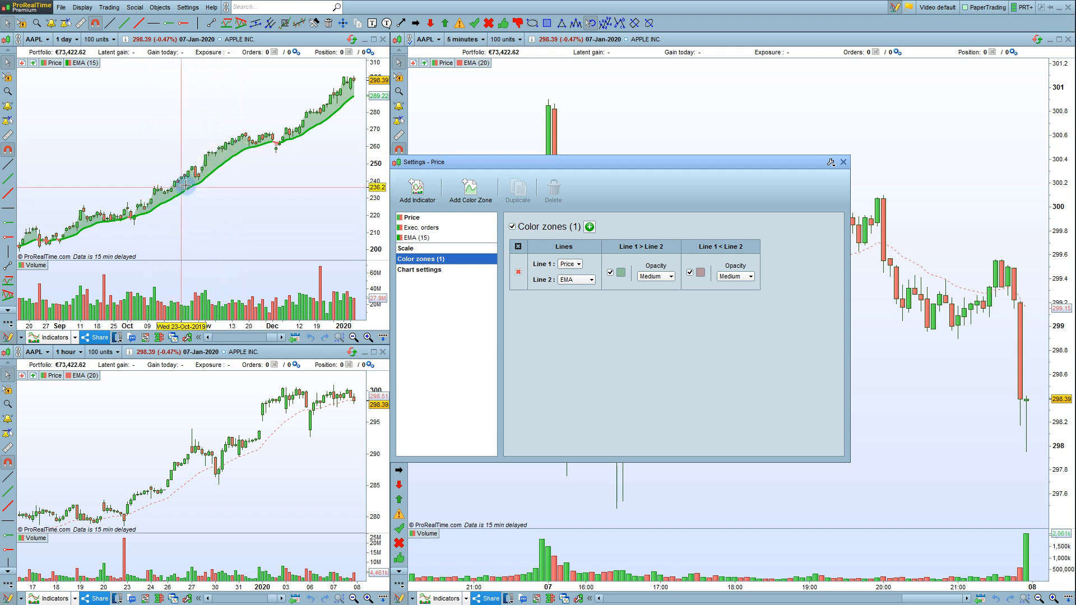
pyautogui.moveTo(278, 148)
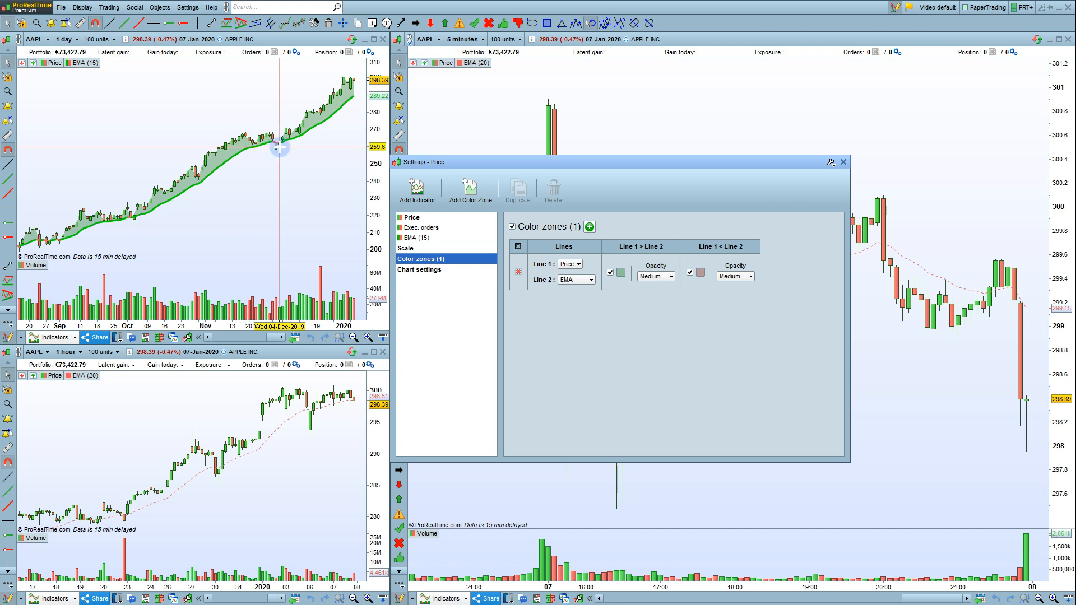
pyautogui.moveTo(278, 148)
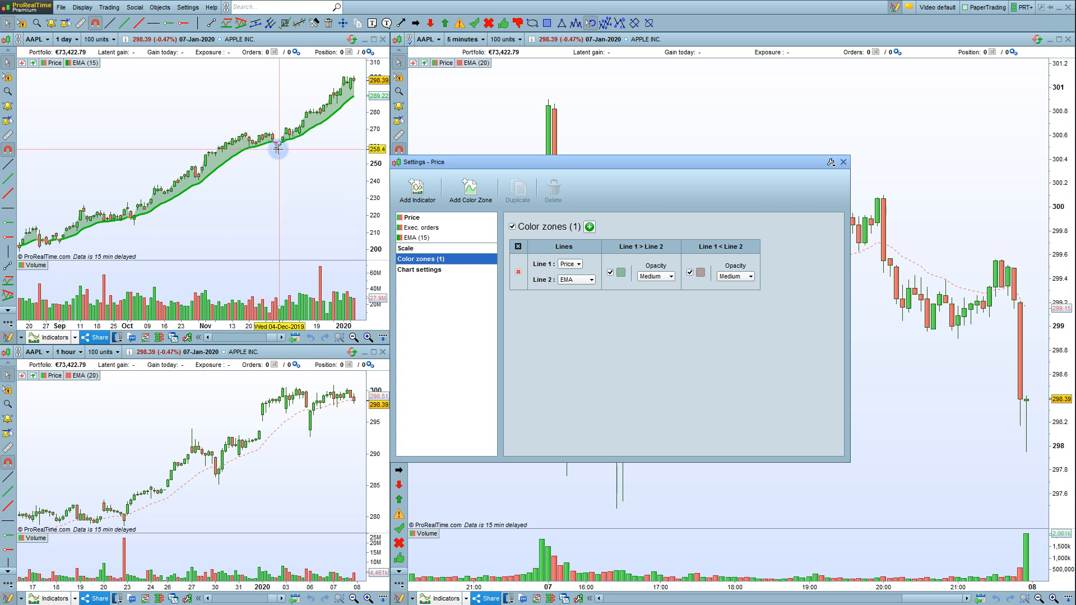